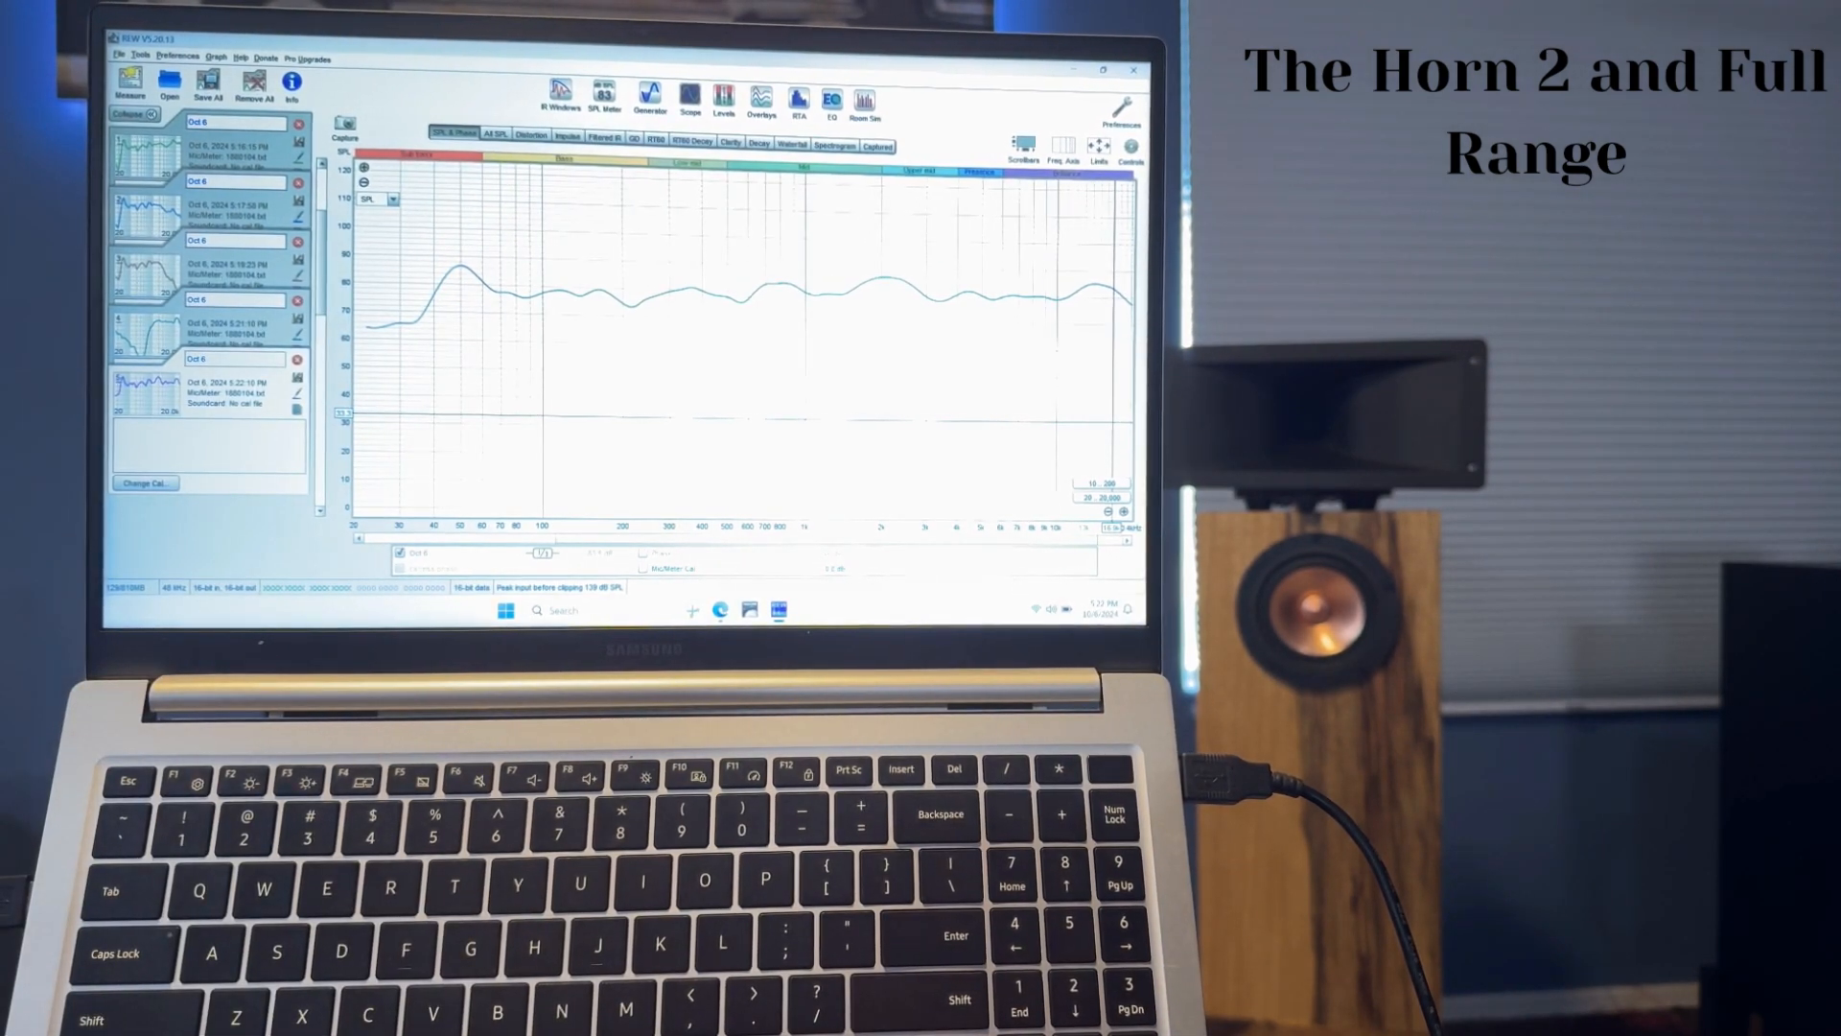
Select the Full Range plus Horn 2 measurement so its SPL & Phase trace is shown.
{"action": "left_click", "coordinate": [117, 79]}
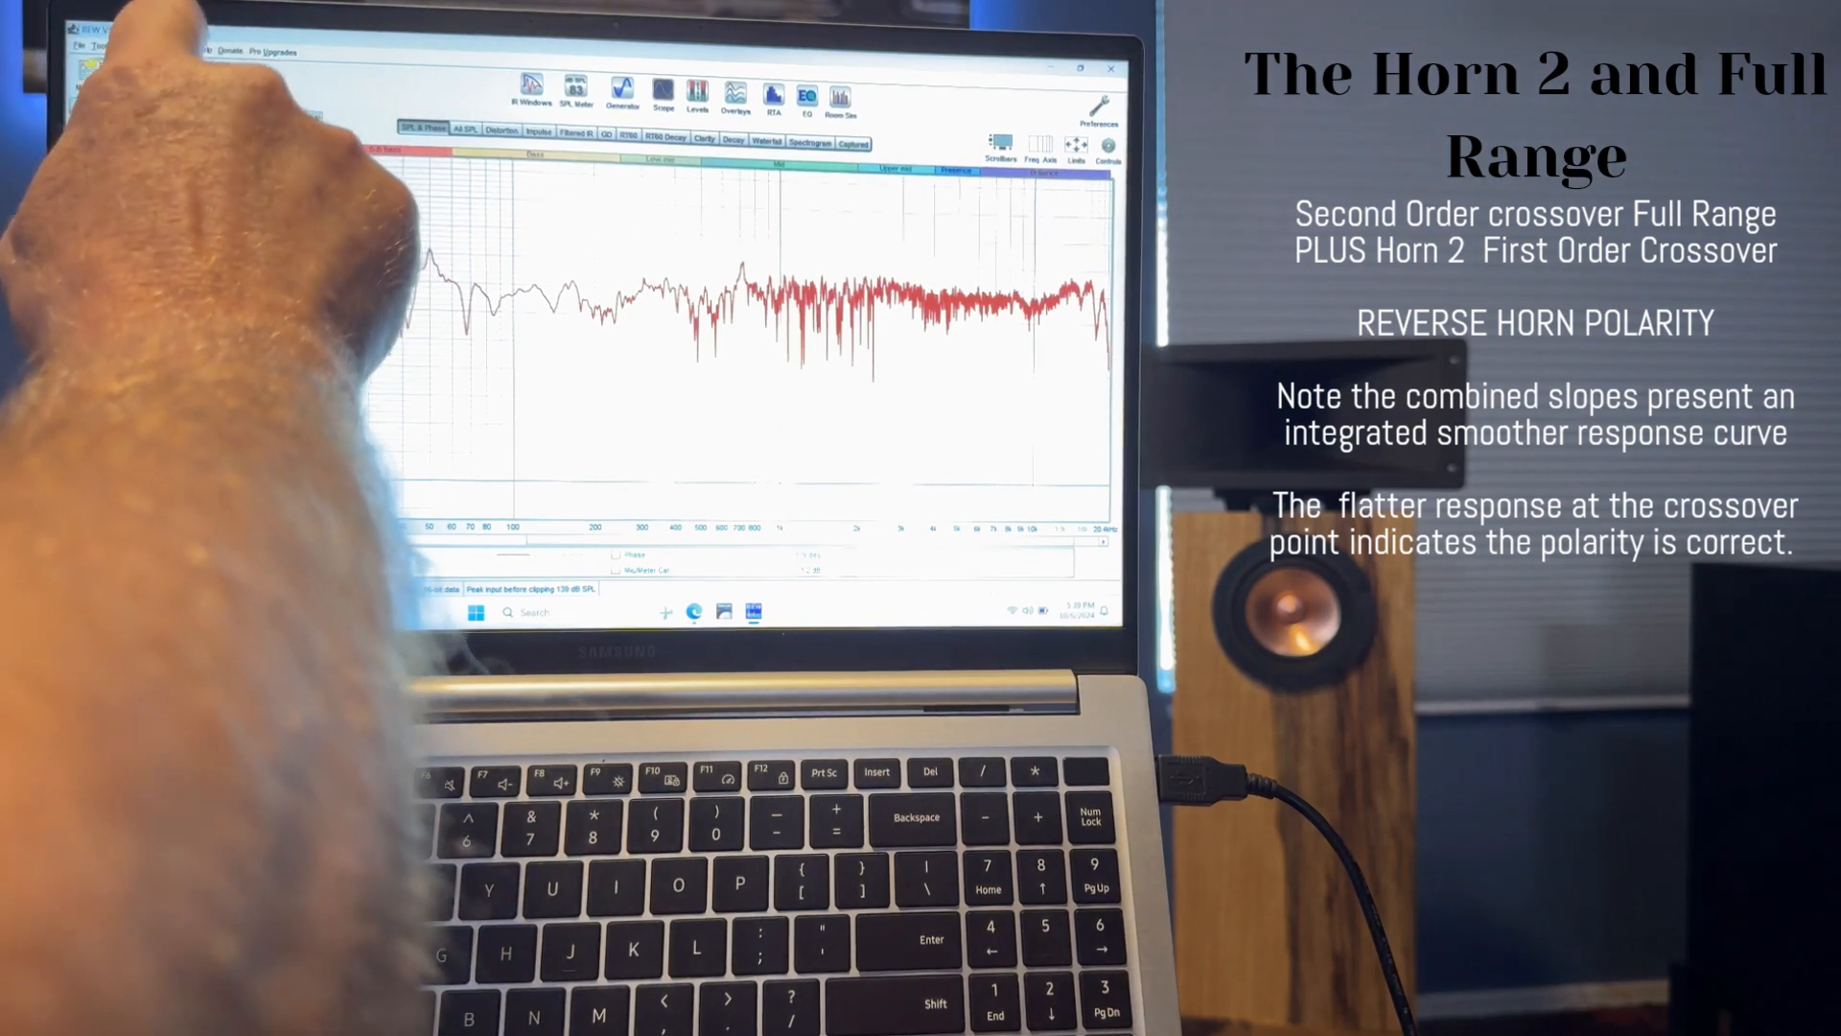
Apply smoothing from the Graph menu so the combined response reads as a flat curve.
{"action": "left_click", "coordinate": [177, 50]}
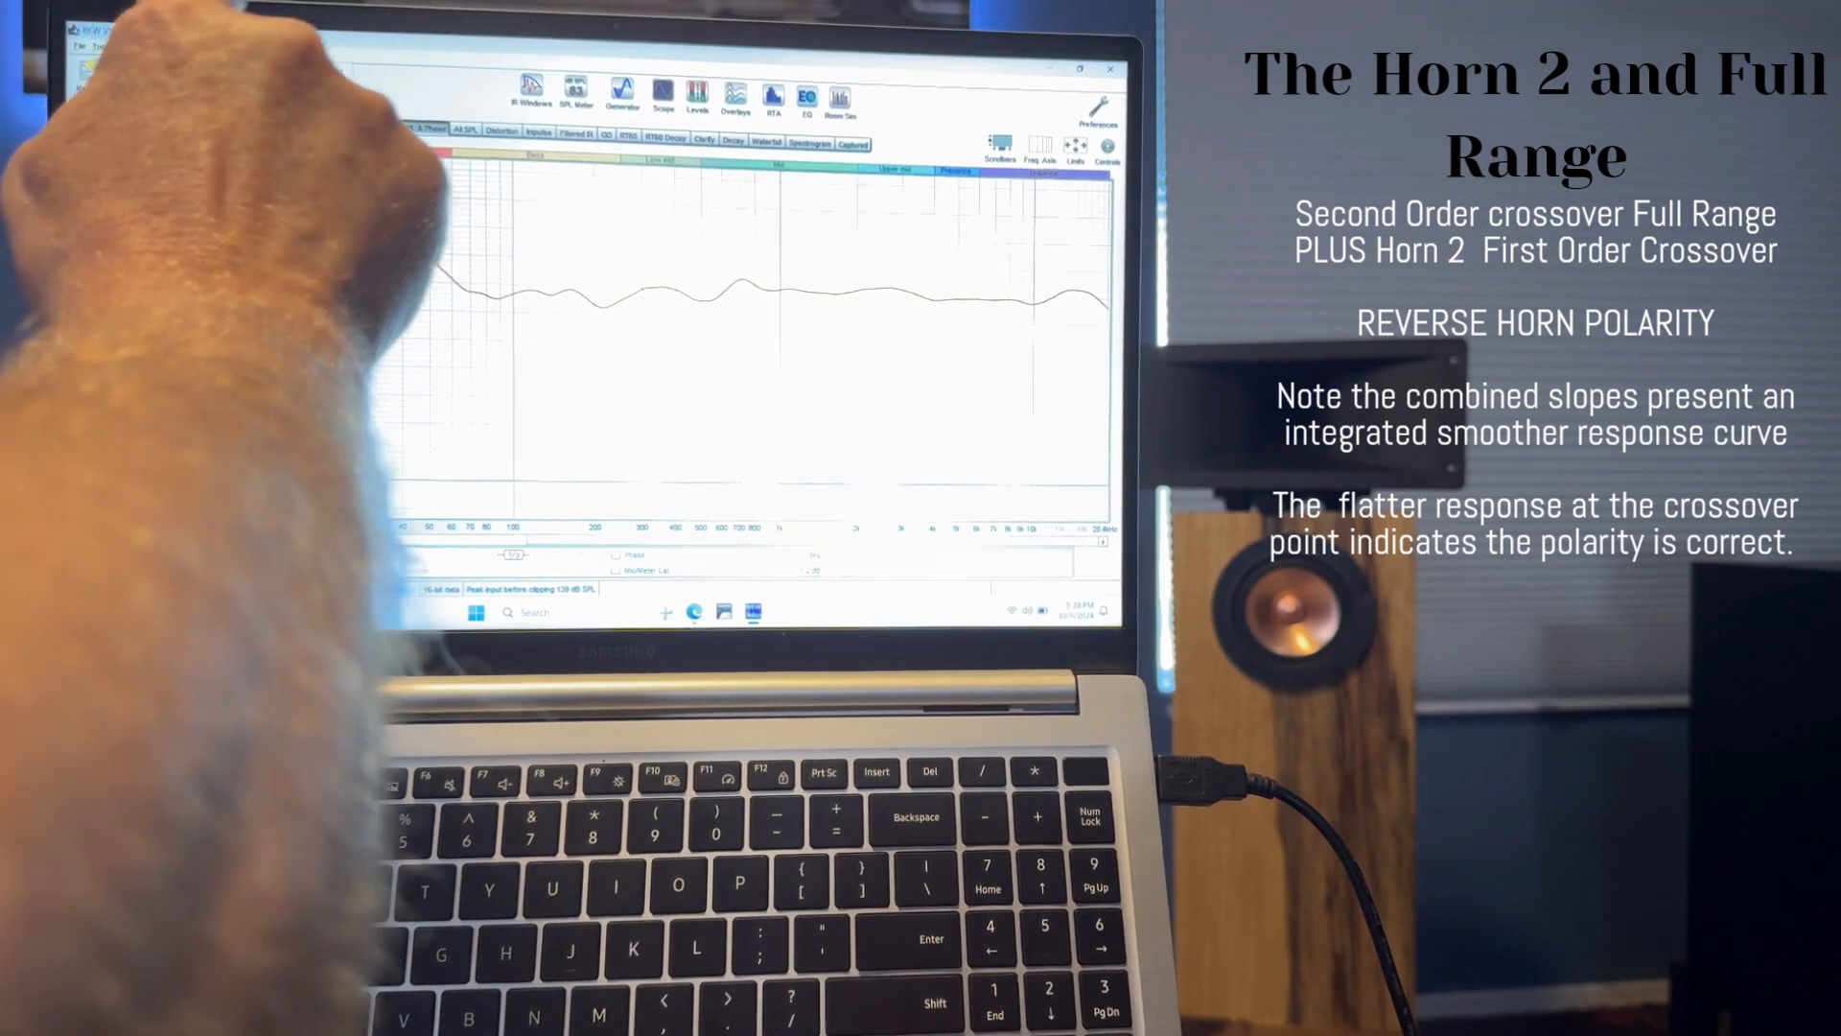
{"action": "left_click", "coordinate": [178, 48]}
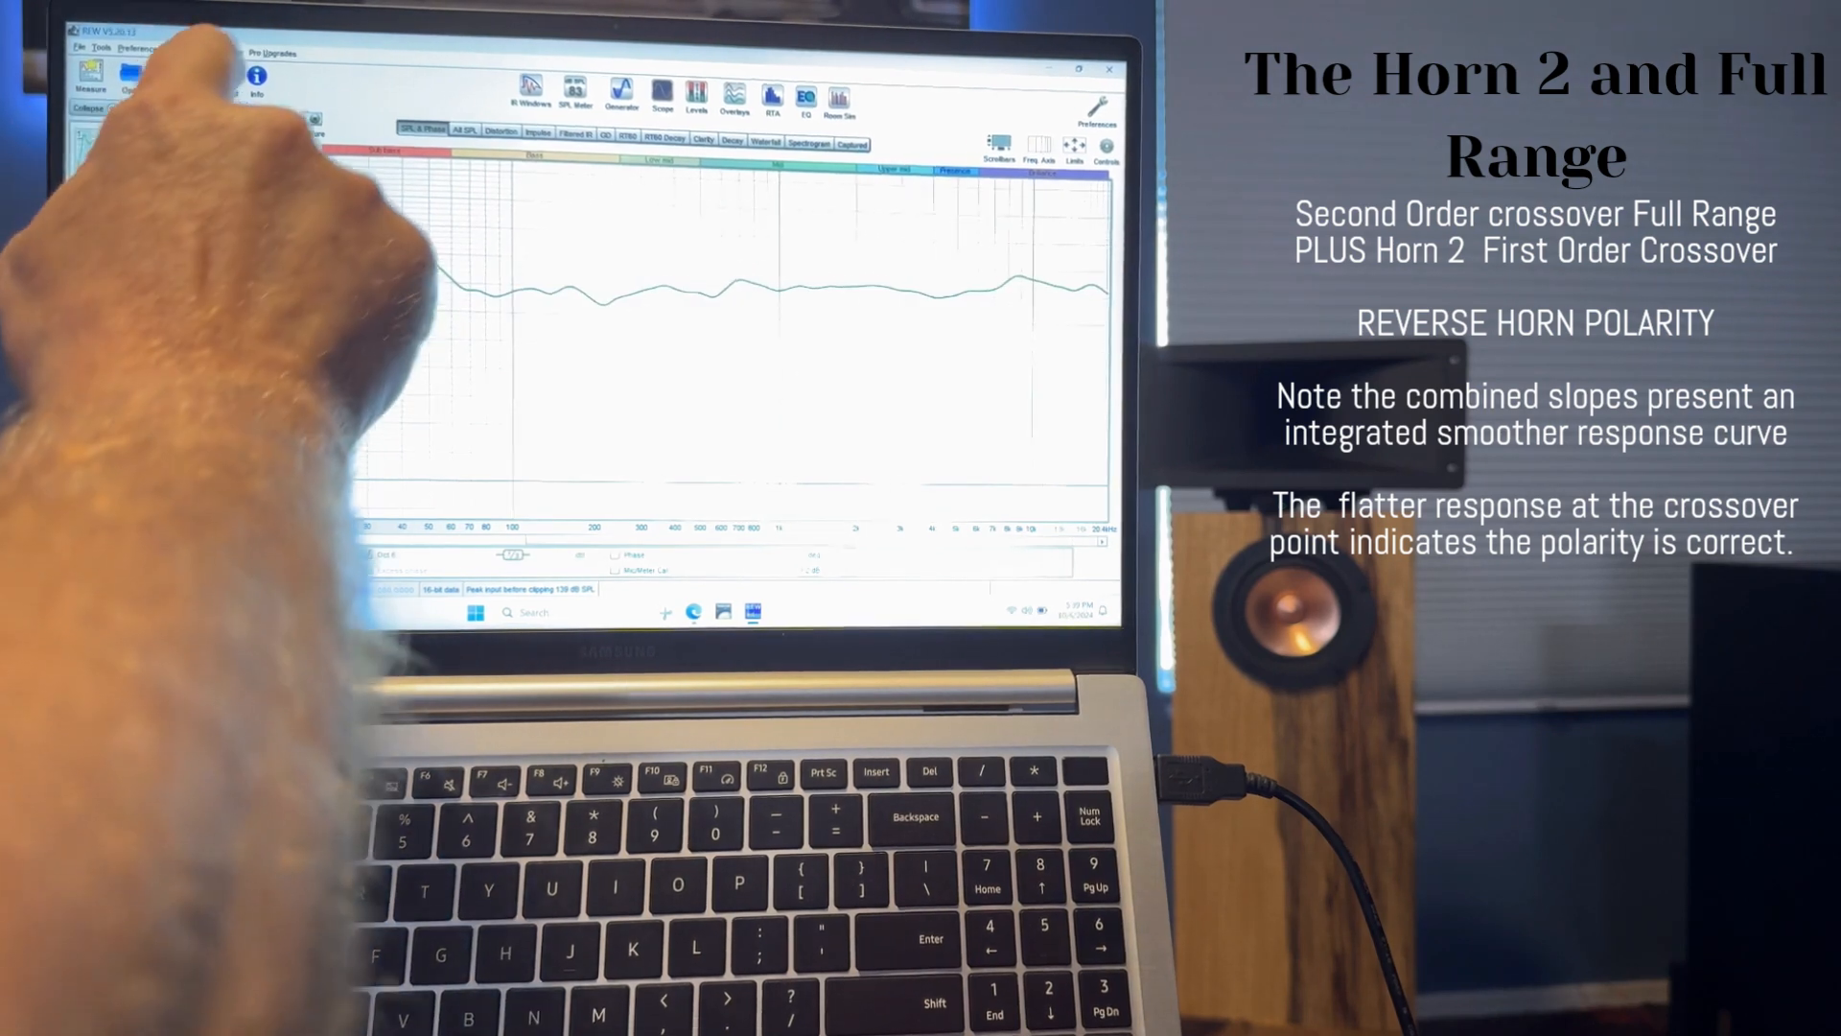
{"action": "left_click", "coordinate": [176, 50]}
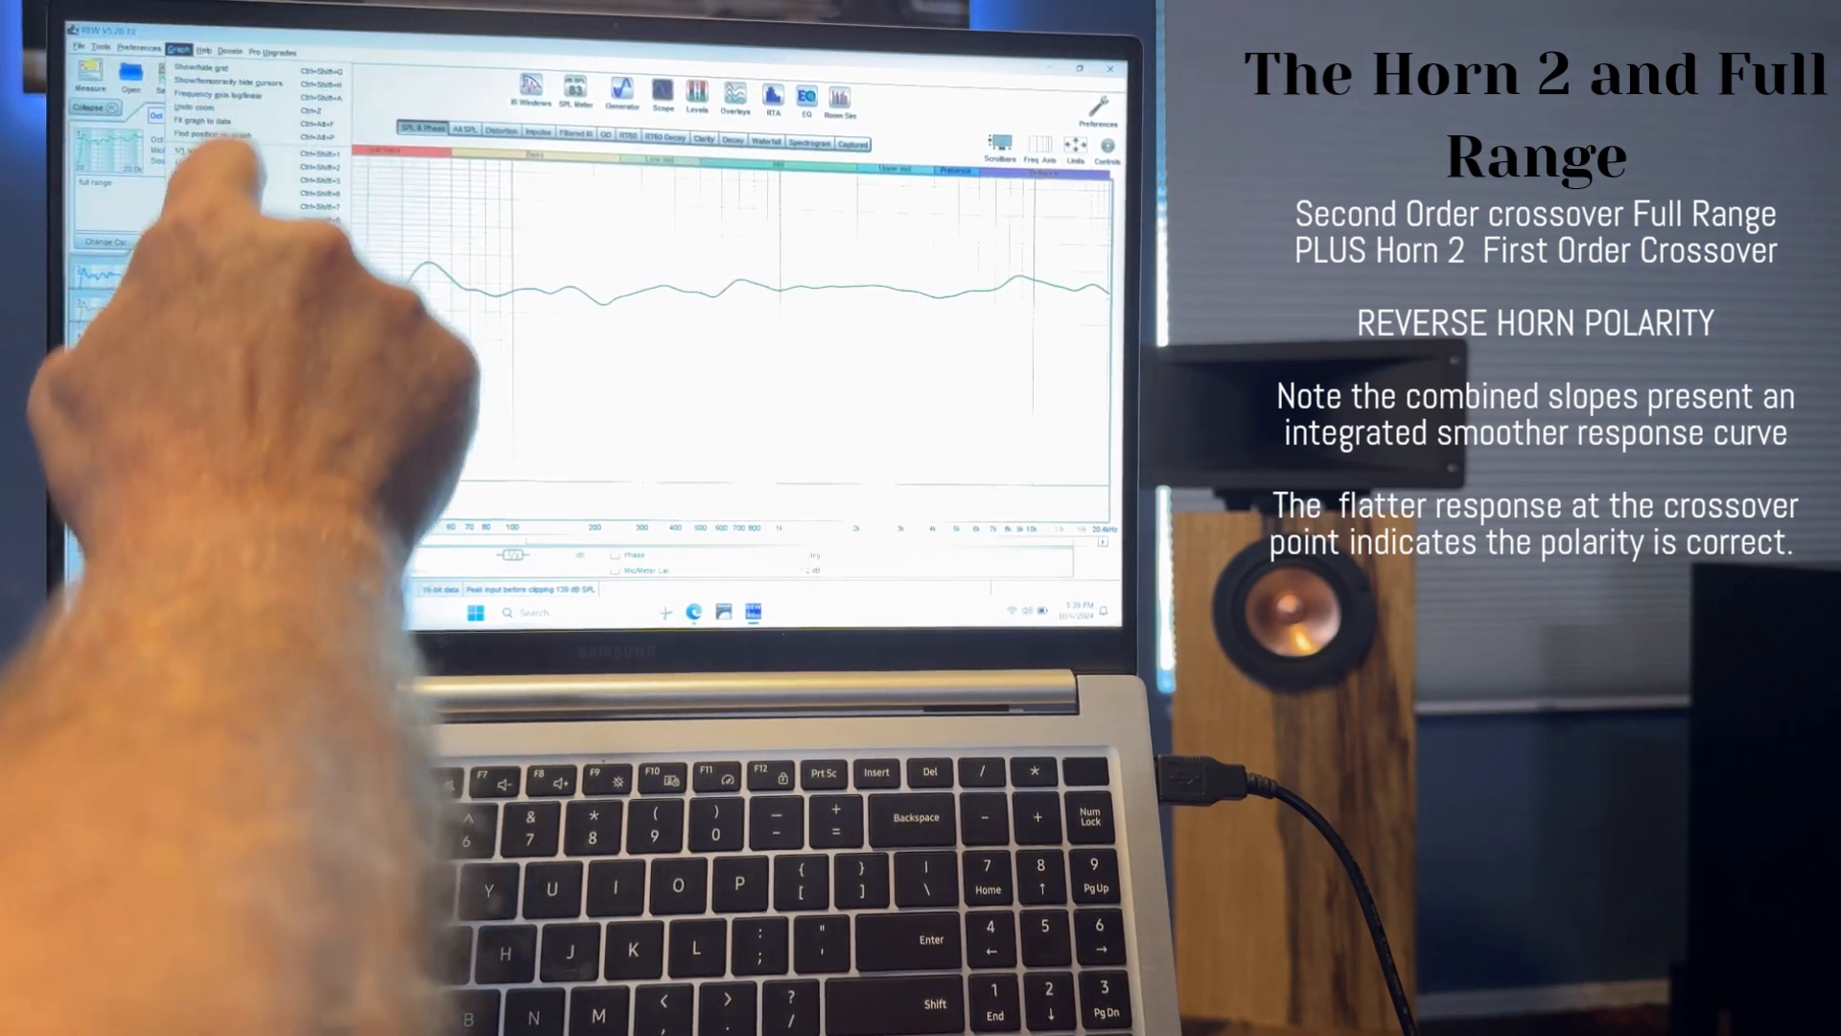